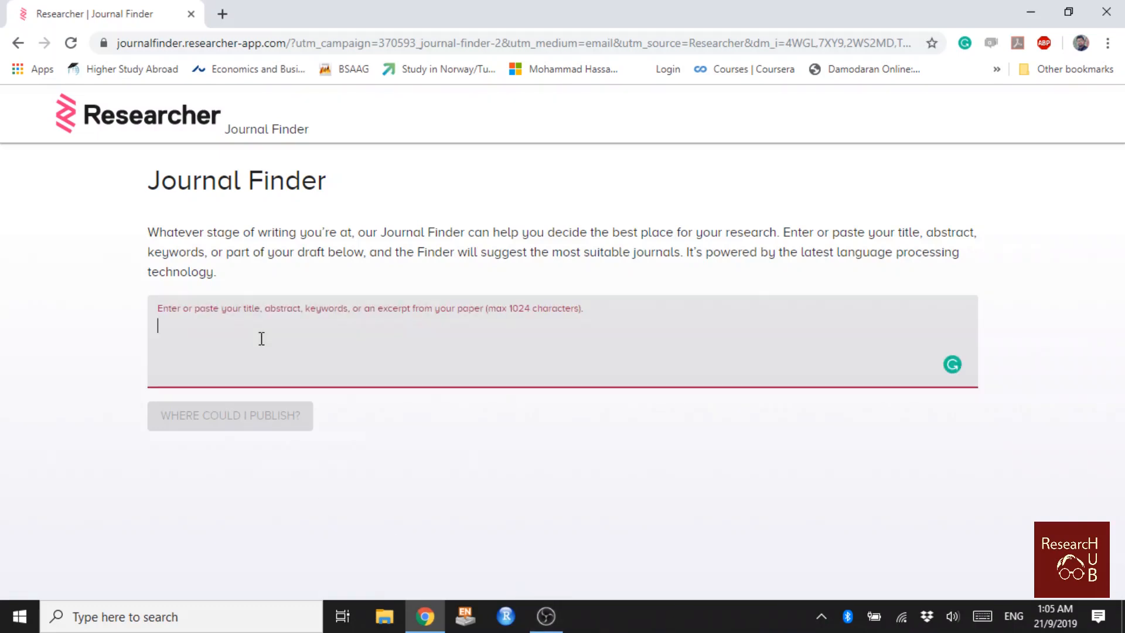
- Submit the topic 'CSR and firm risk' to get journal suggestions led by Corporate Social Responsibility and Environmental Management
{"action": "type", "text": "CSR and"}
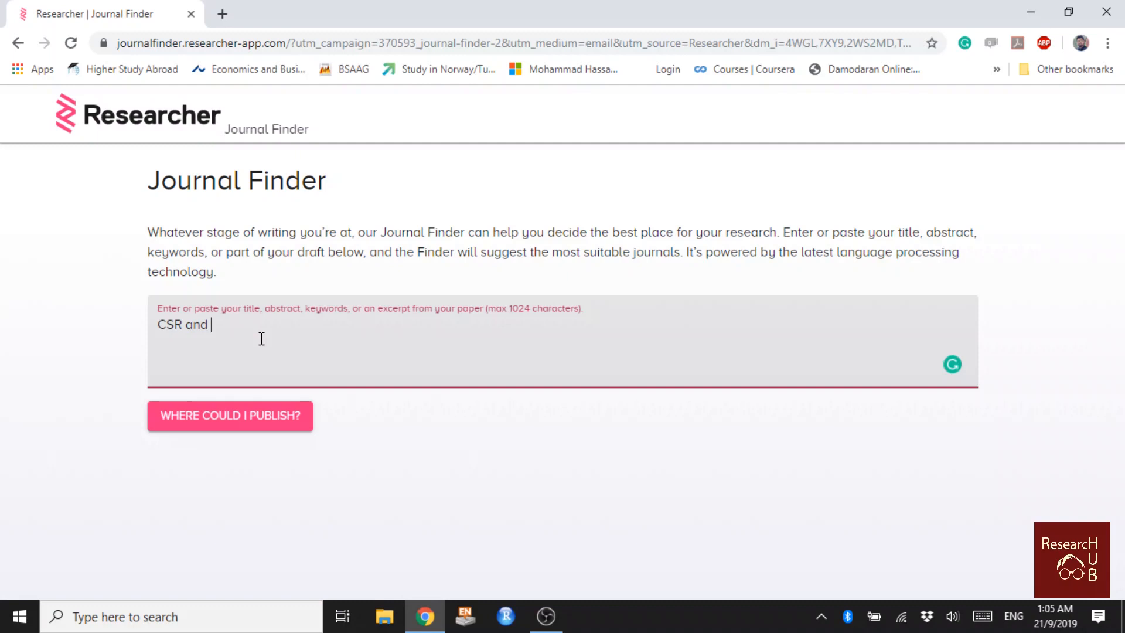
{"action": "type", "text": "firm risk"}
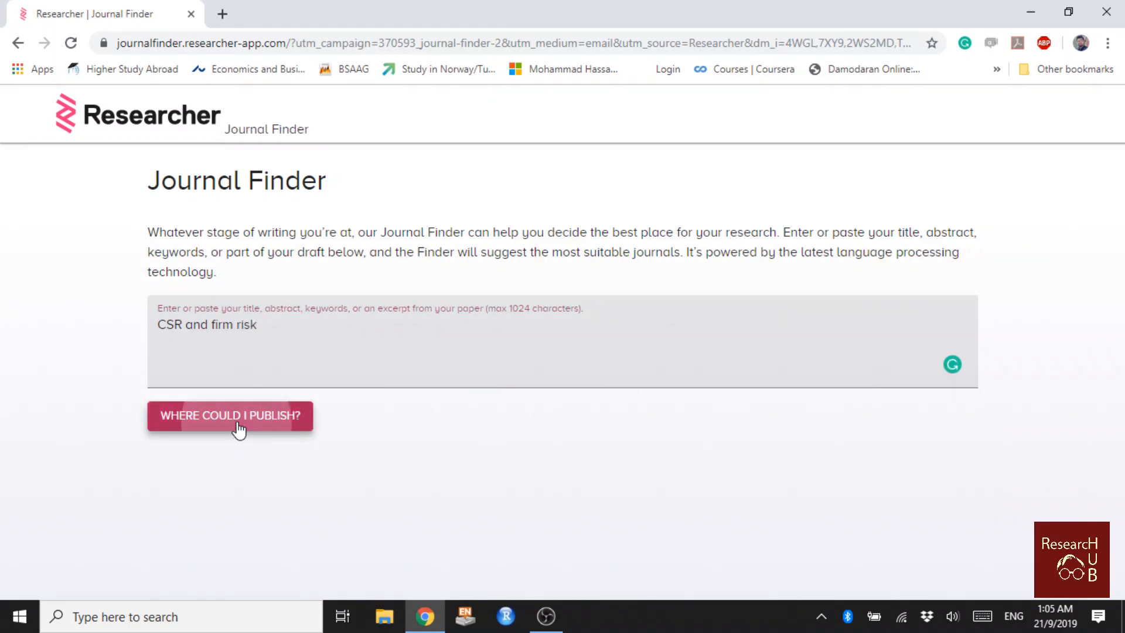
{"action": "left_click", "coordinate": [230, 414]}
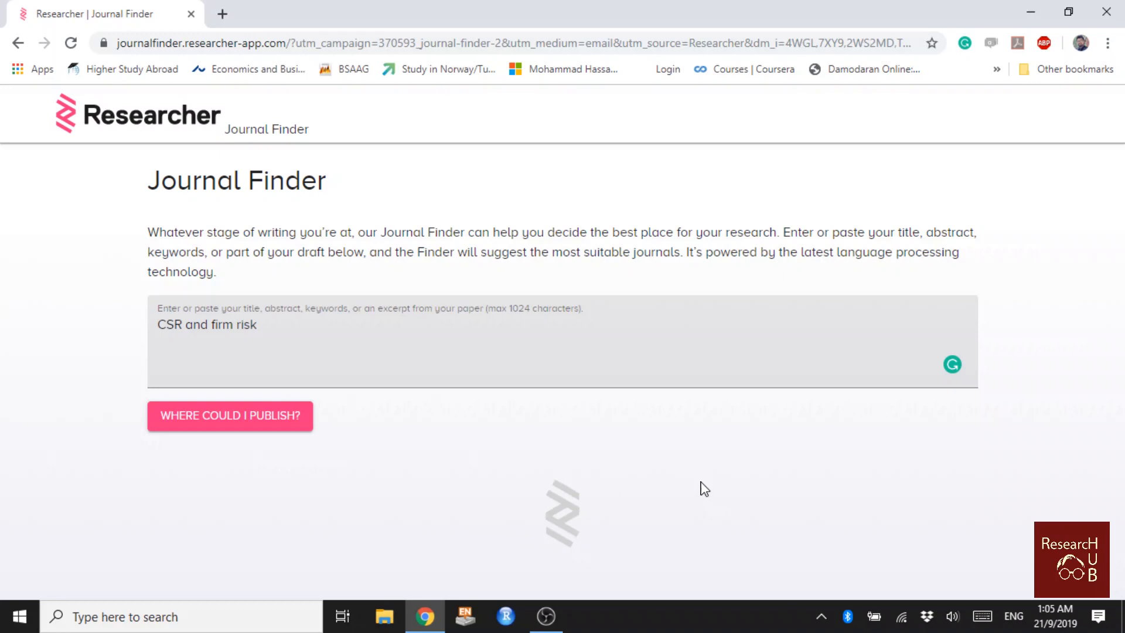
{"action": "left_click", "coordinate": [230, 415]}
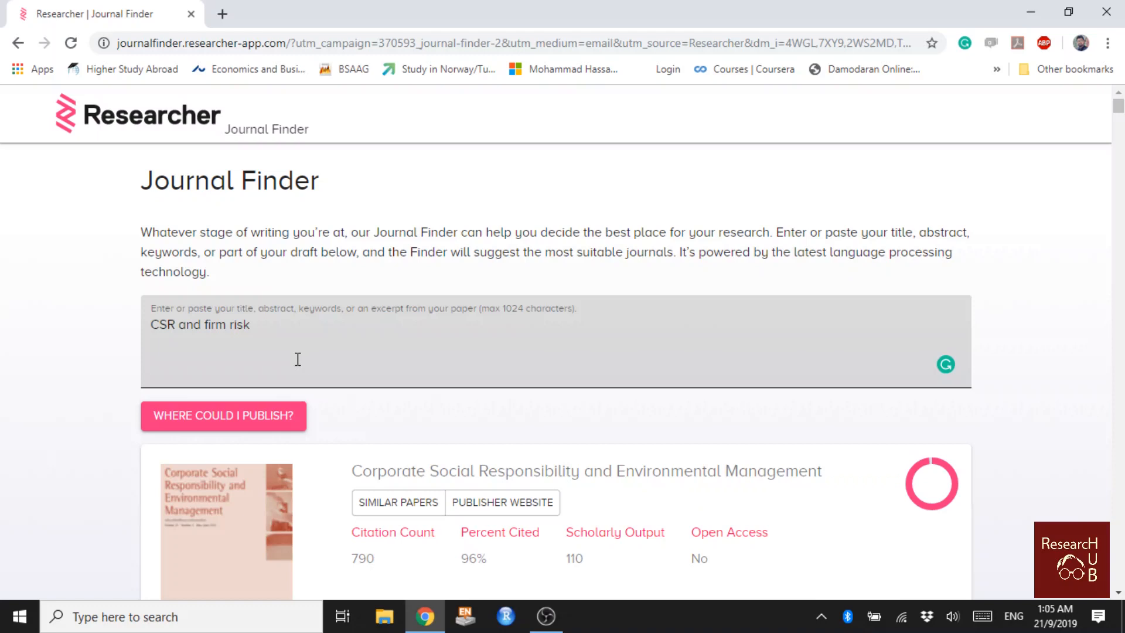
- Scroll through the suggested journal cards, past Sustainability, Journal of Business Ethics and Journal of Banking and Finance
{"action": "scroll", "scroll_direction": "down", "scroll_amount": 3}
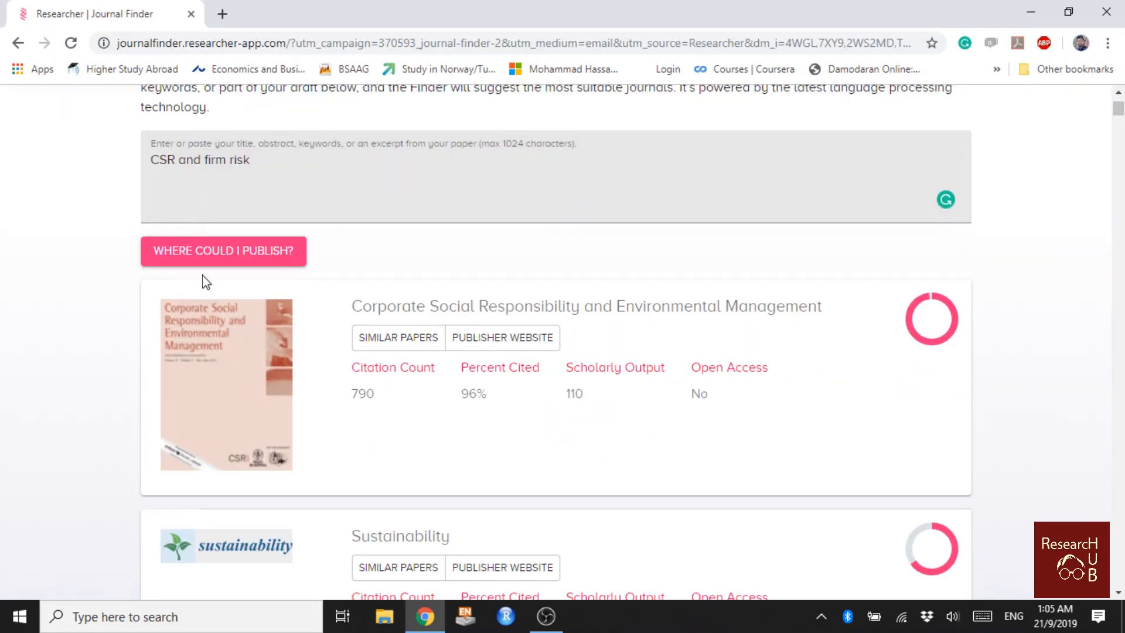
{"action": "mouse_move", "coordinate": [308, 300]}
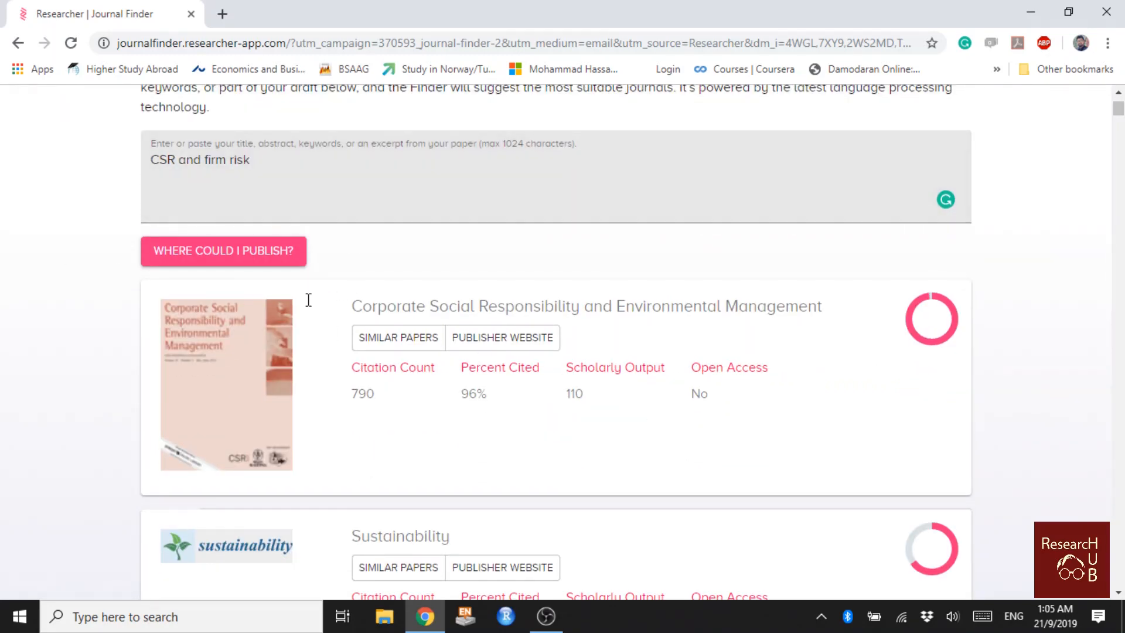
{"action": "mouse_move", "coordinate": [231, 283]}
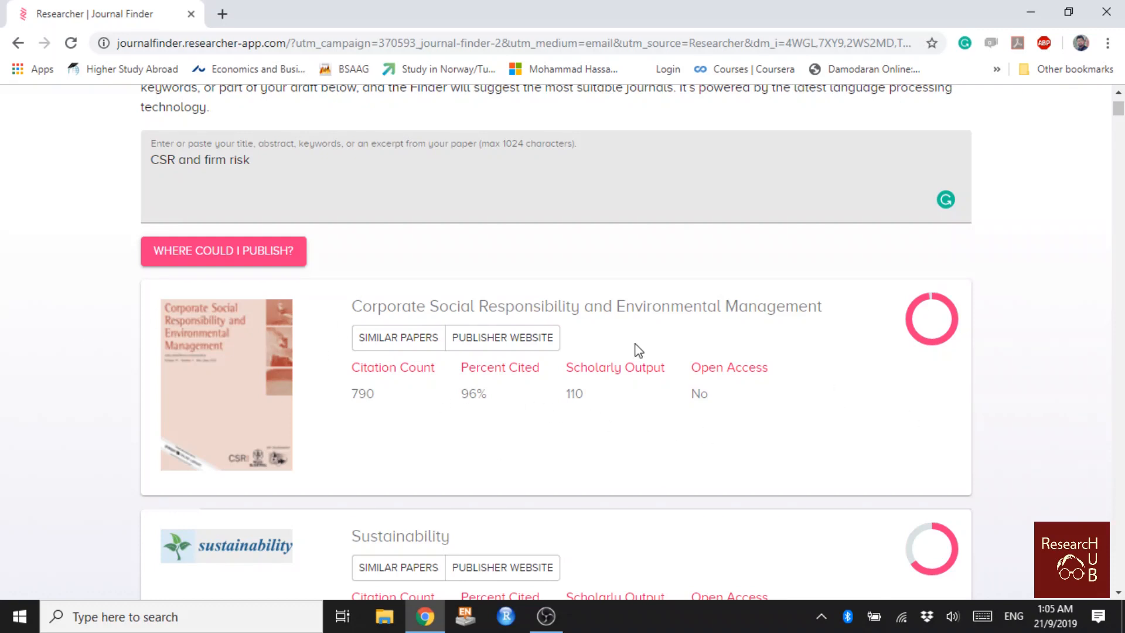
{"action": "mouse_move", "coordinate": [961, 364]}
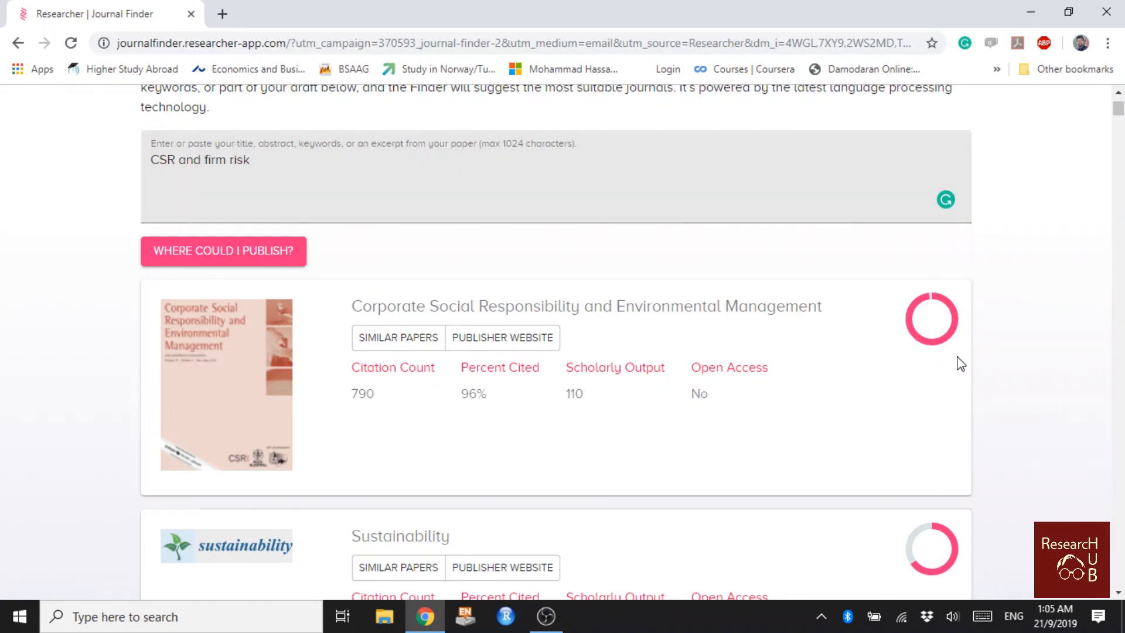
{"action": "mouse_move", "coordinate": [290, 260]}
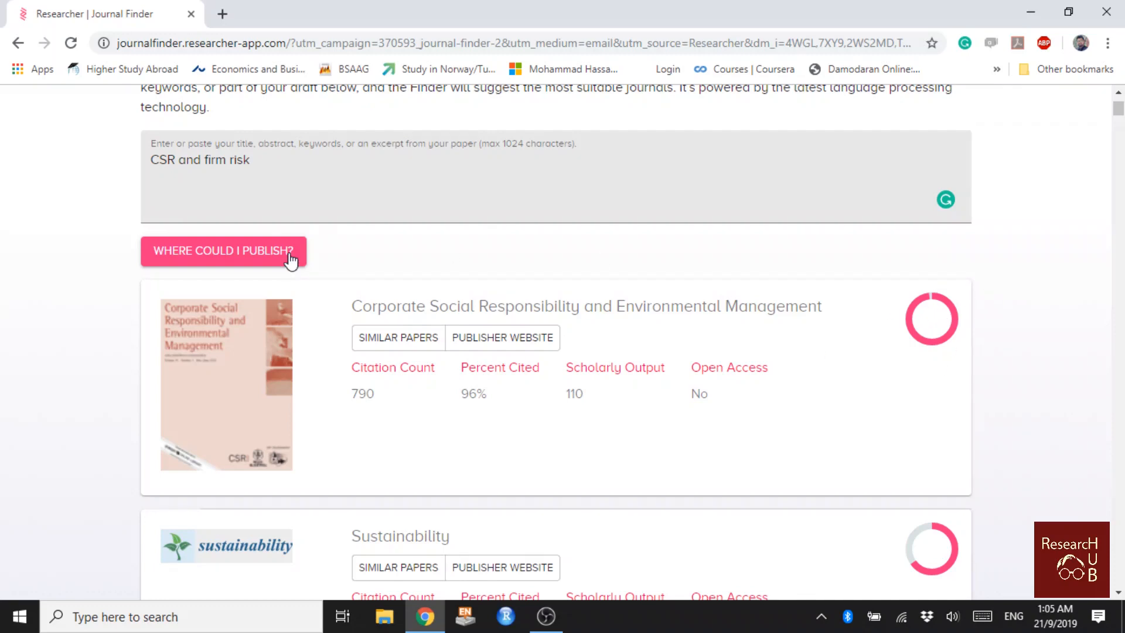
{"action": "mouse_move", "coordinate": [51, 202]}
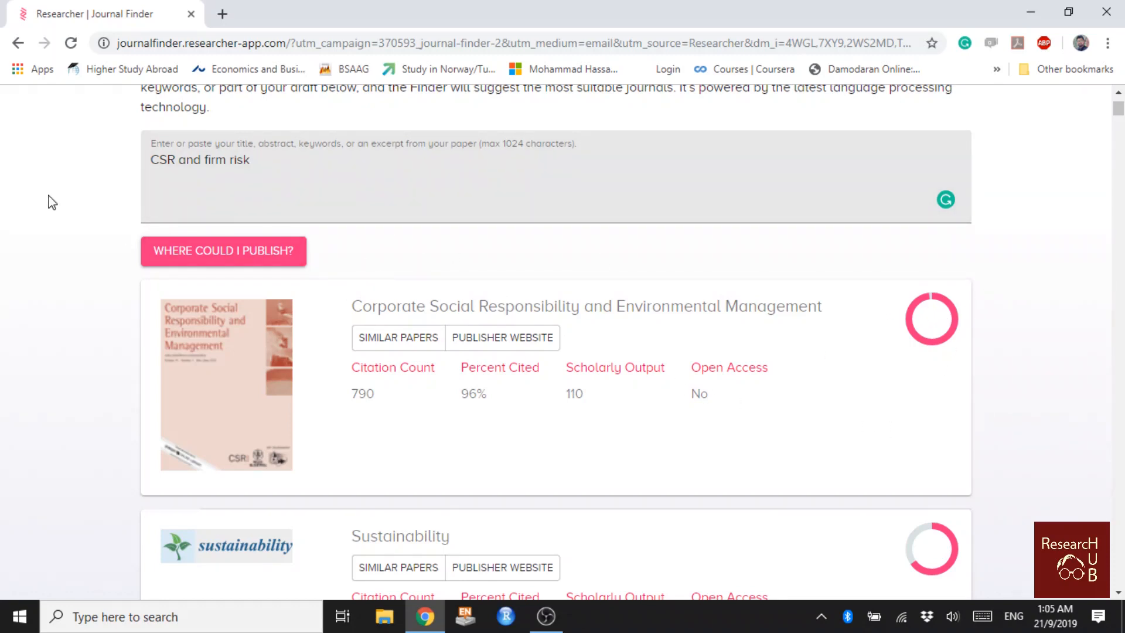
{"action": "scroll", "scroll_direction": "down", "scroll_amount": 3}
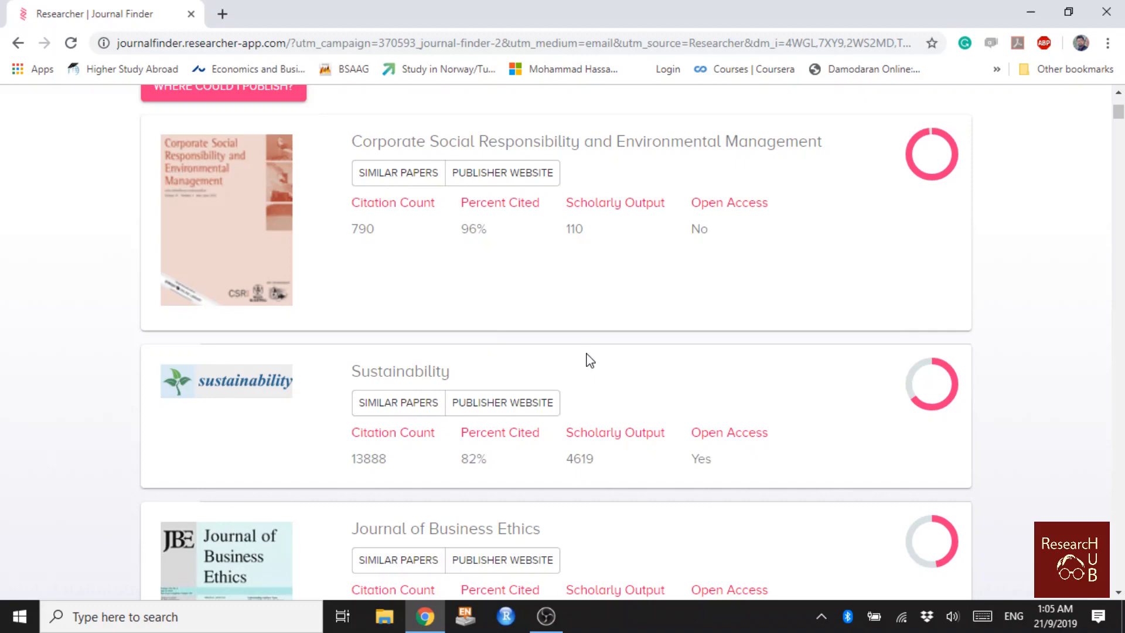
{"action": "scroll", "scroll_direction": "down", "scroll_amount": 3}
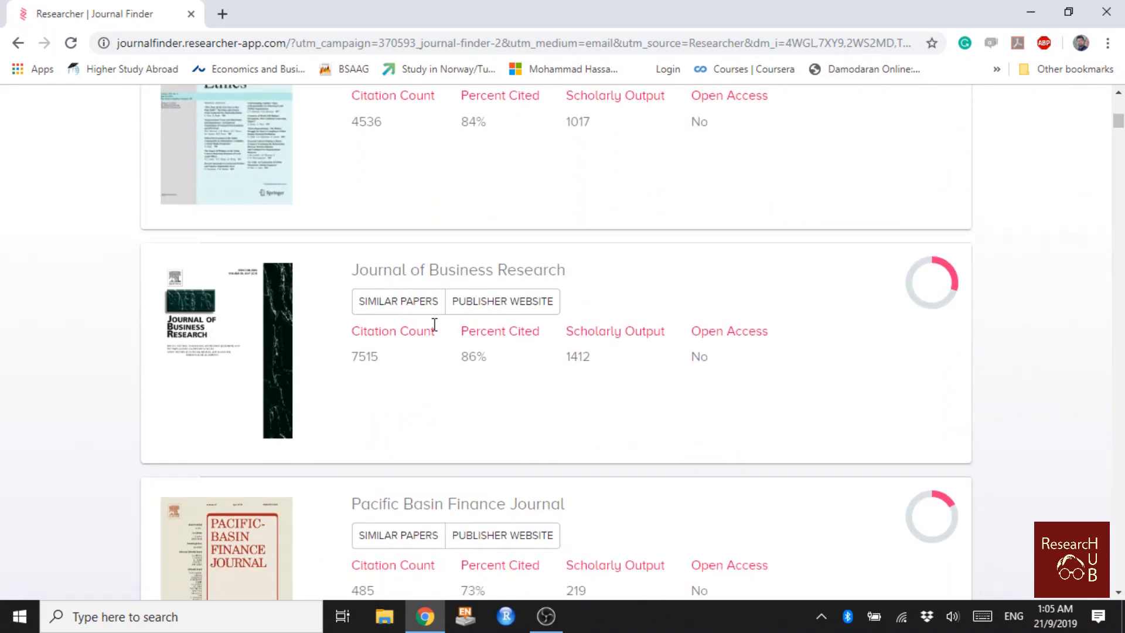
{"action": "scroll", "scroll_direction": "down", "scroll_amount": 3}
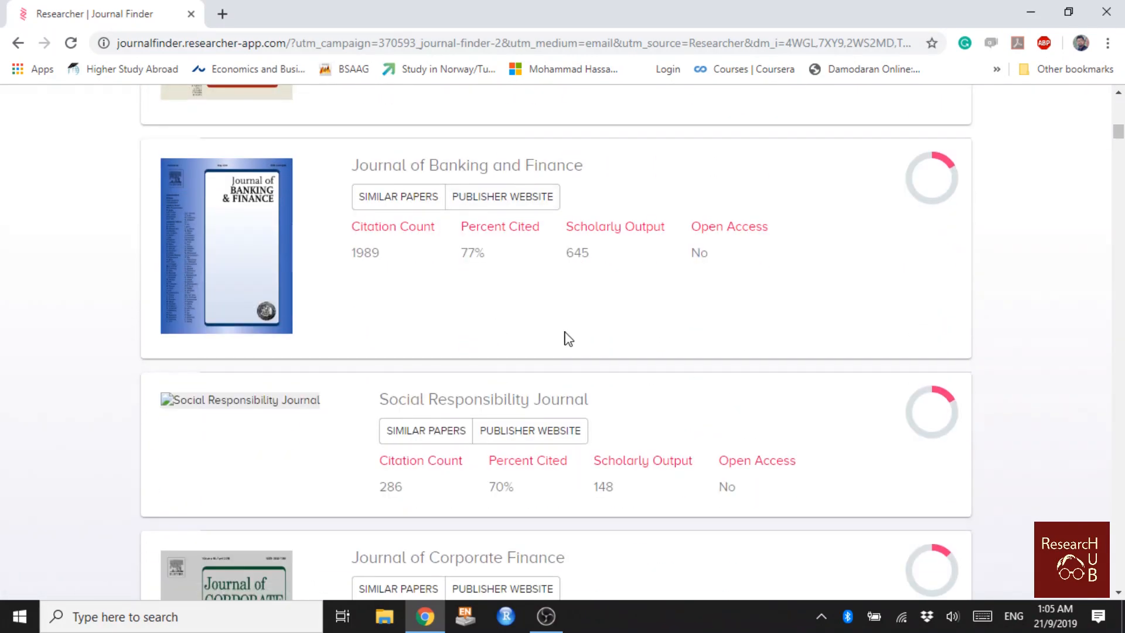
{"action": "scroll", "scroll_direction": "down", "scroll_amount": 3}
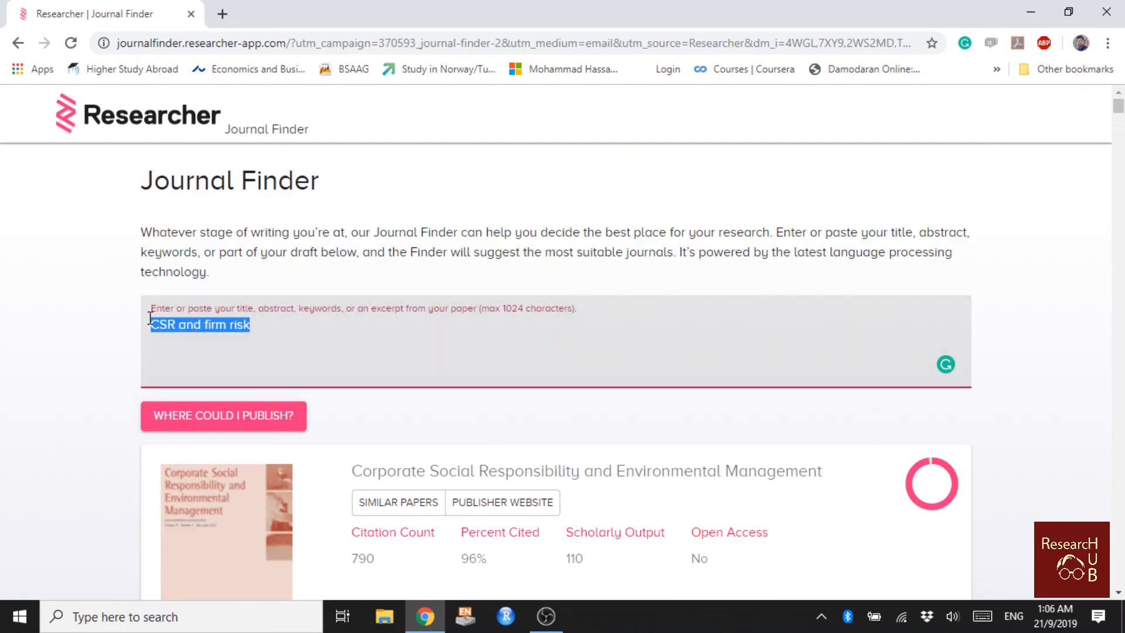
- Submit the new topic 'Green finance' to get suggestions led by Sustainability
{"action": "type", "text": "Green finance"}
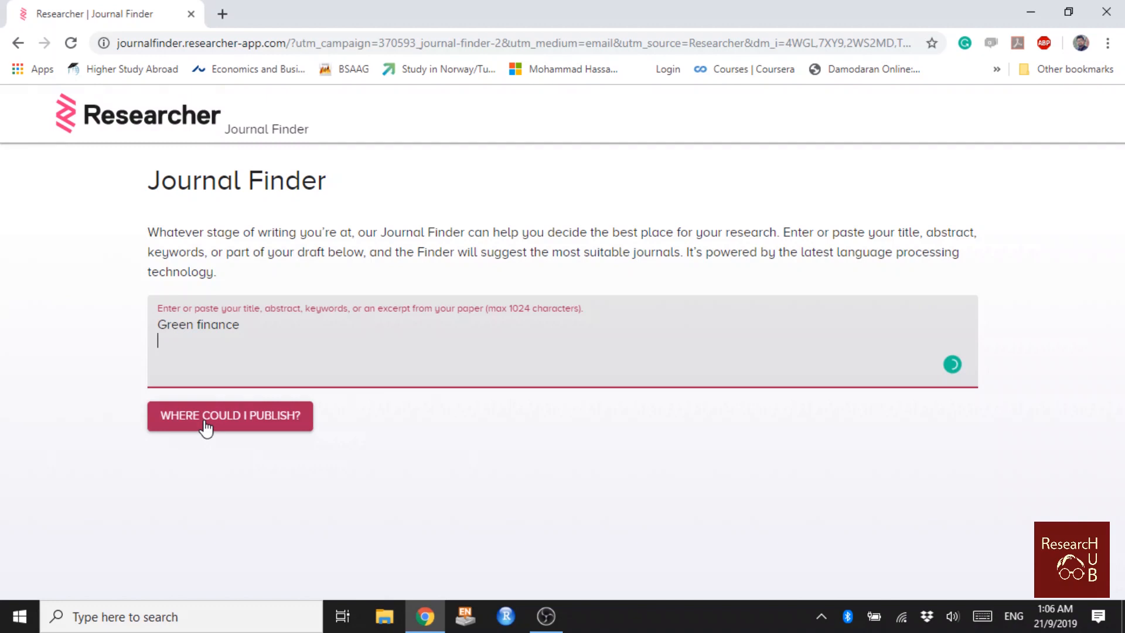
{"action": "left_click", "coordinate": [230, 416]}
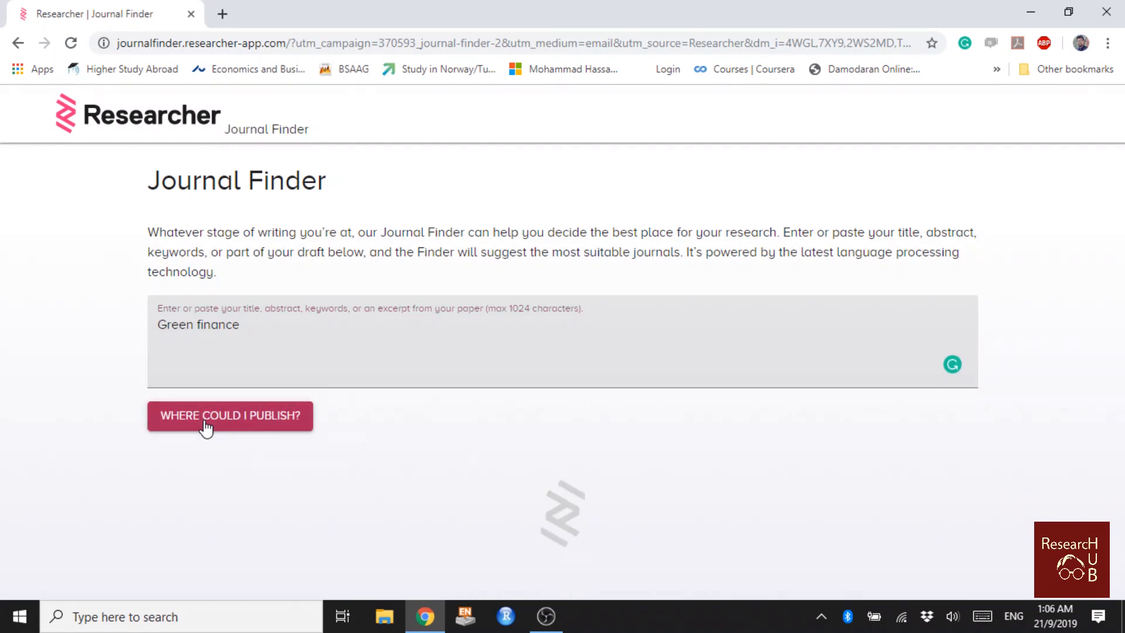
{"action": "left_click", "coordinate": [230, 414]}
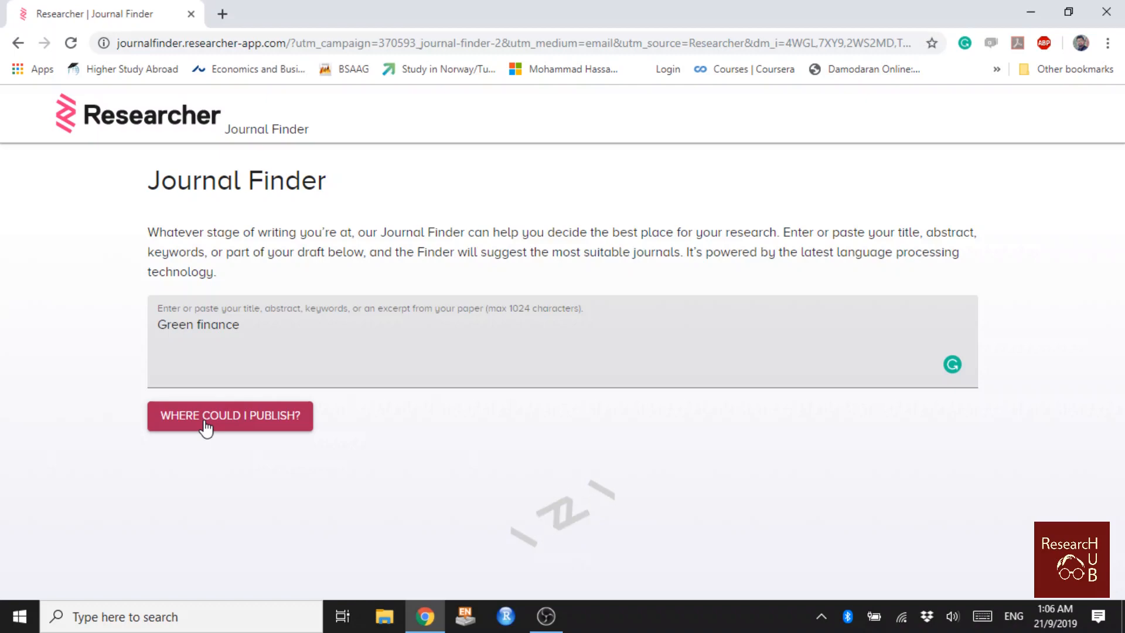
{"action": "left_click", "coordinate": [230, 415]}
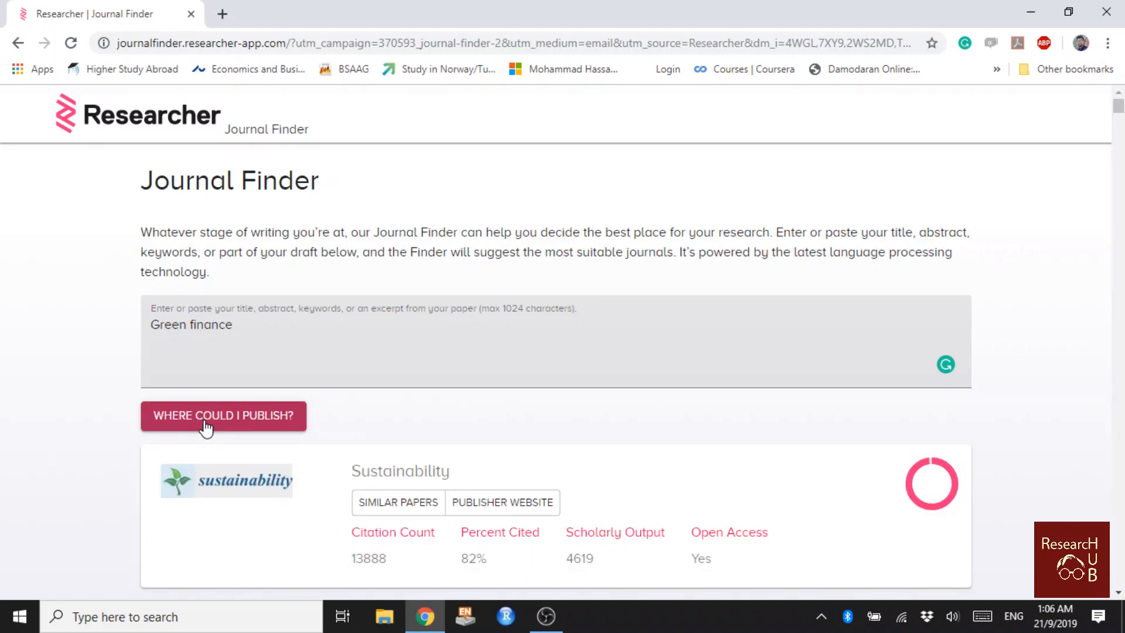
- Scroll through the Green finance result cards, past Journal of Banking and Finance and Finance Research Letters
{"action": "scroll", "scroll_direction": "down", "scroll_amount": 3}
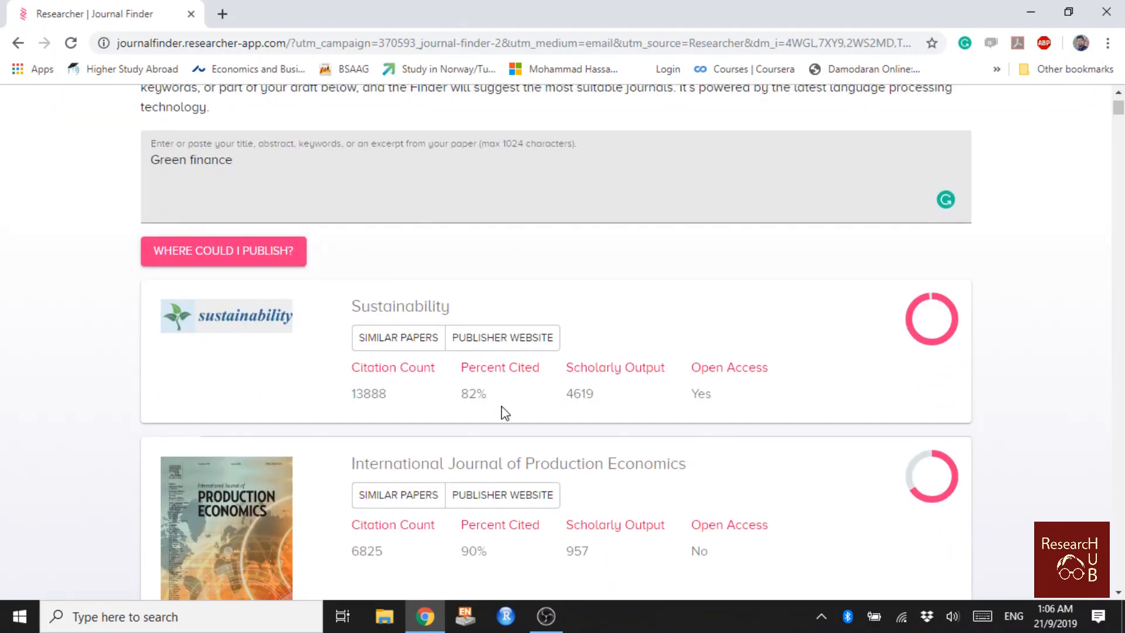
{"action": "scroll", "scroll_direction": "down", "scroll_amount": 3}
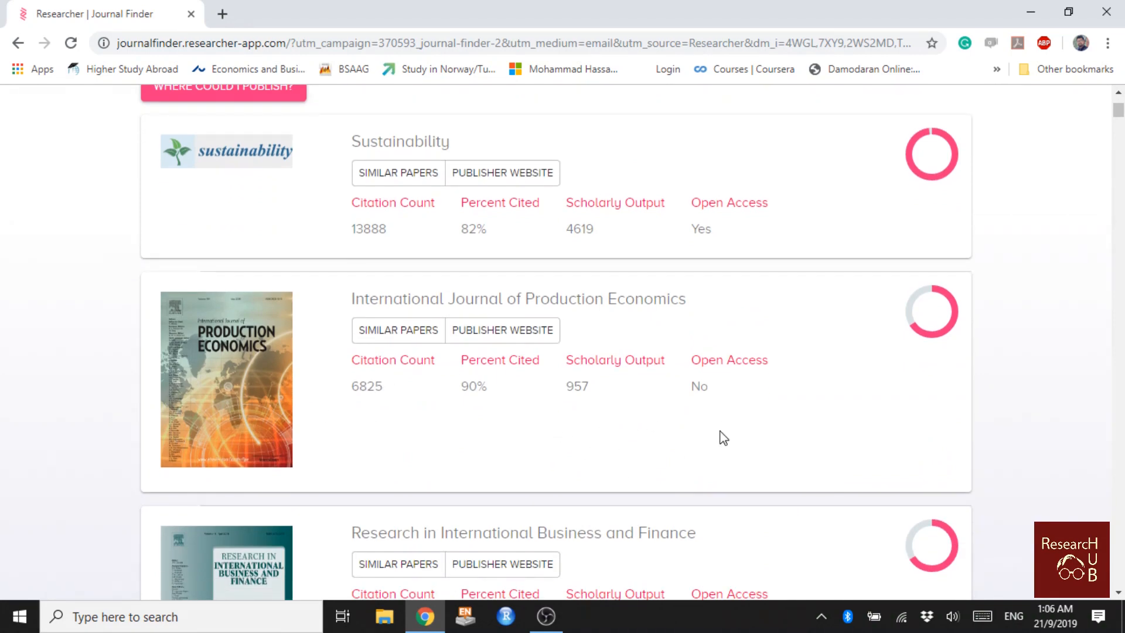
{"action": "scroll", "scroll_direction": "down", "scroll_amount": 3}
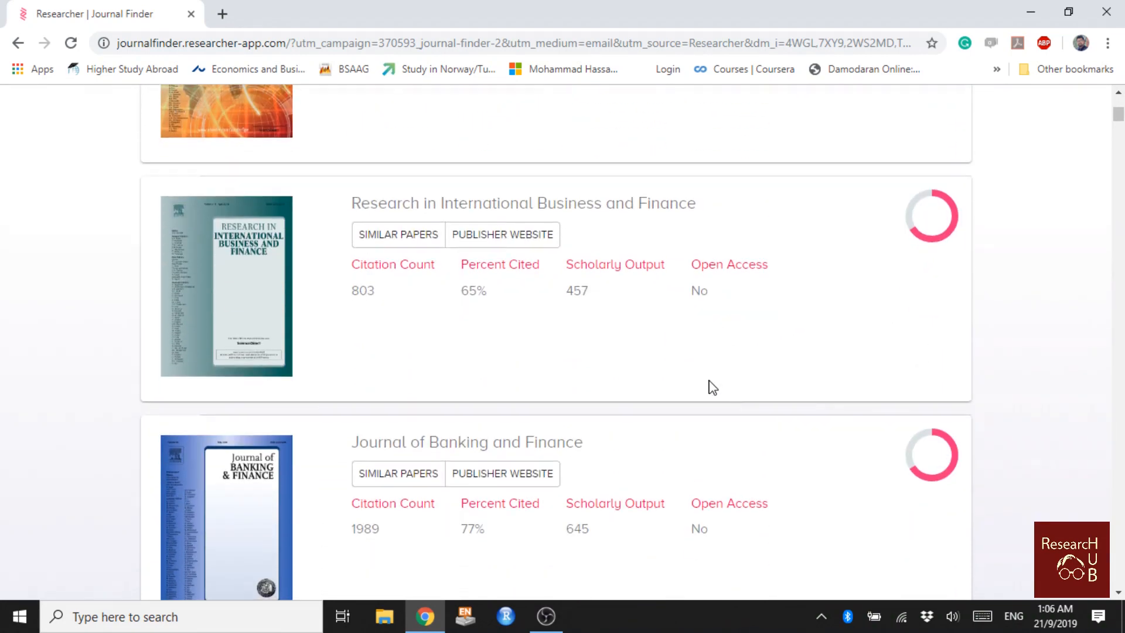
{"action": "scroll", "scroll_direction": "down", "scroll_amount": 3}
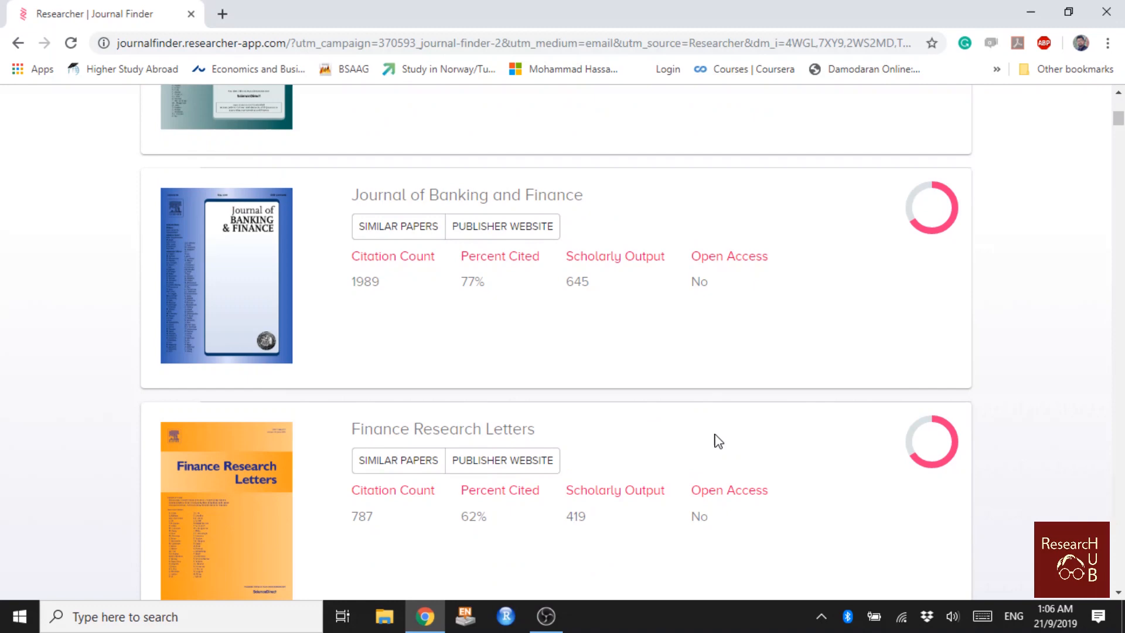
{"action": "scroll", "scroll_direction": "up", "scroll_amount": 3}
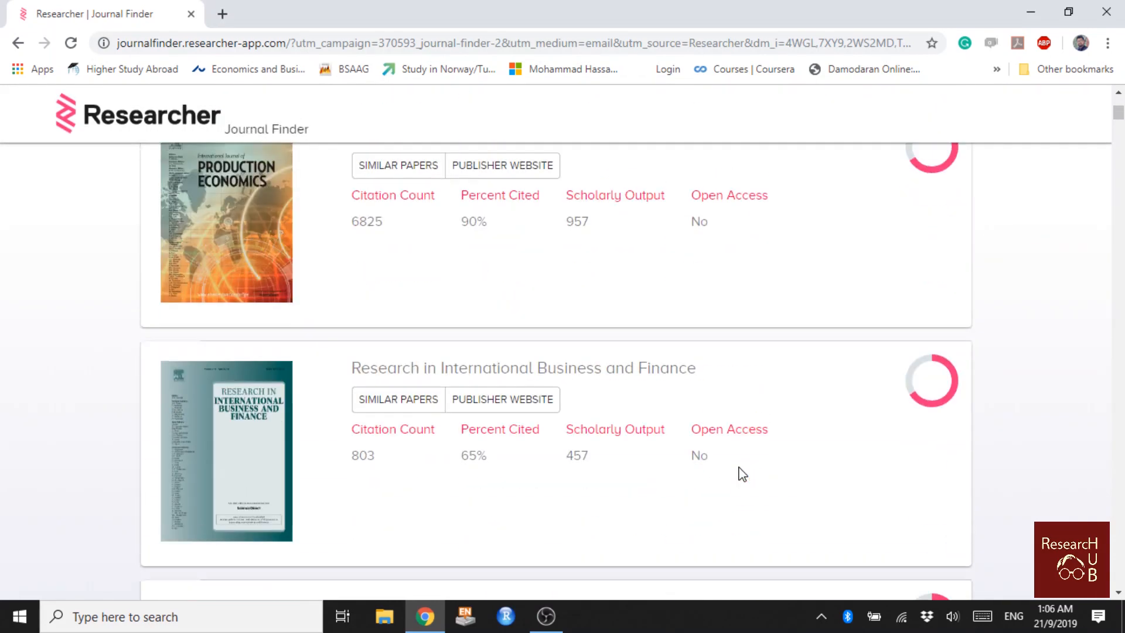